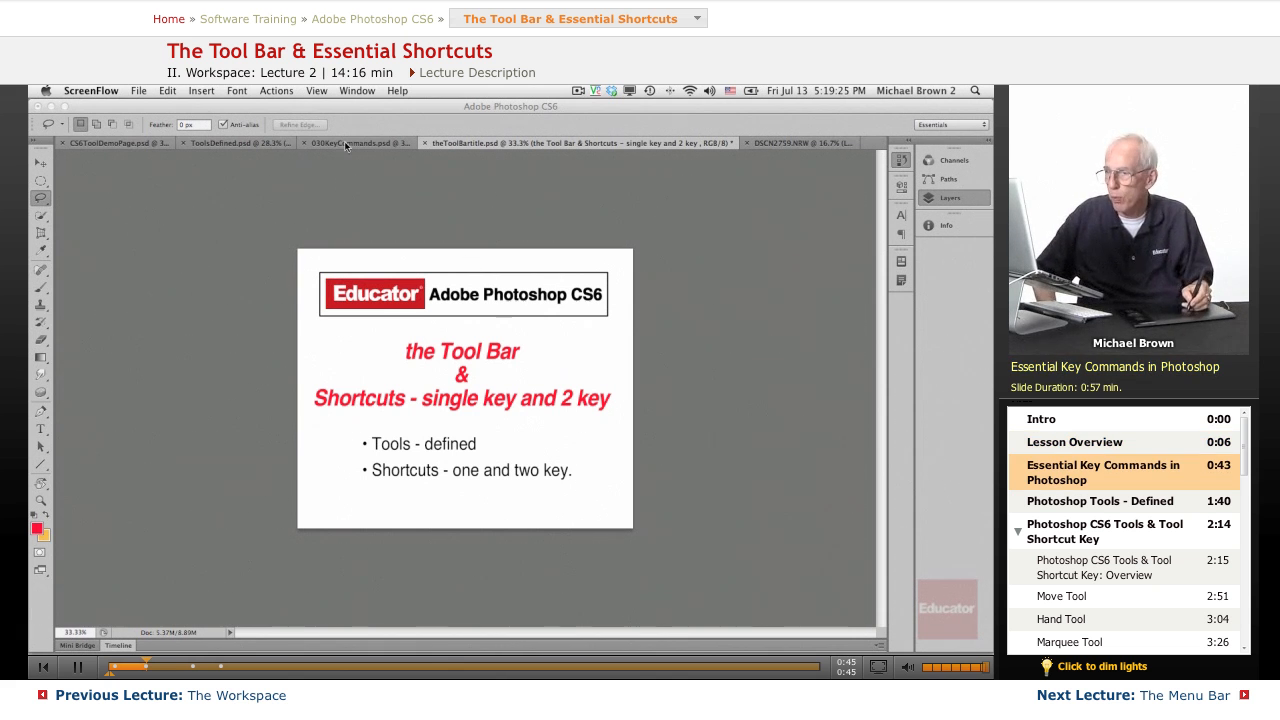
Advance from the Tool Bar title slide to the full-screen Essential Key Commands PC/Mac reference sheet.
left_click(360, 143)
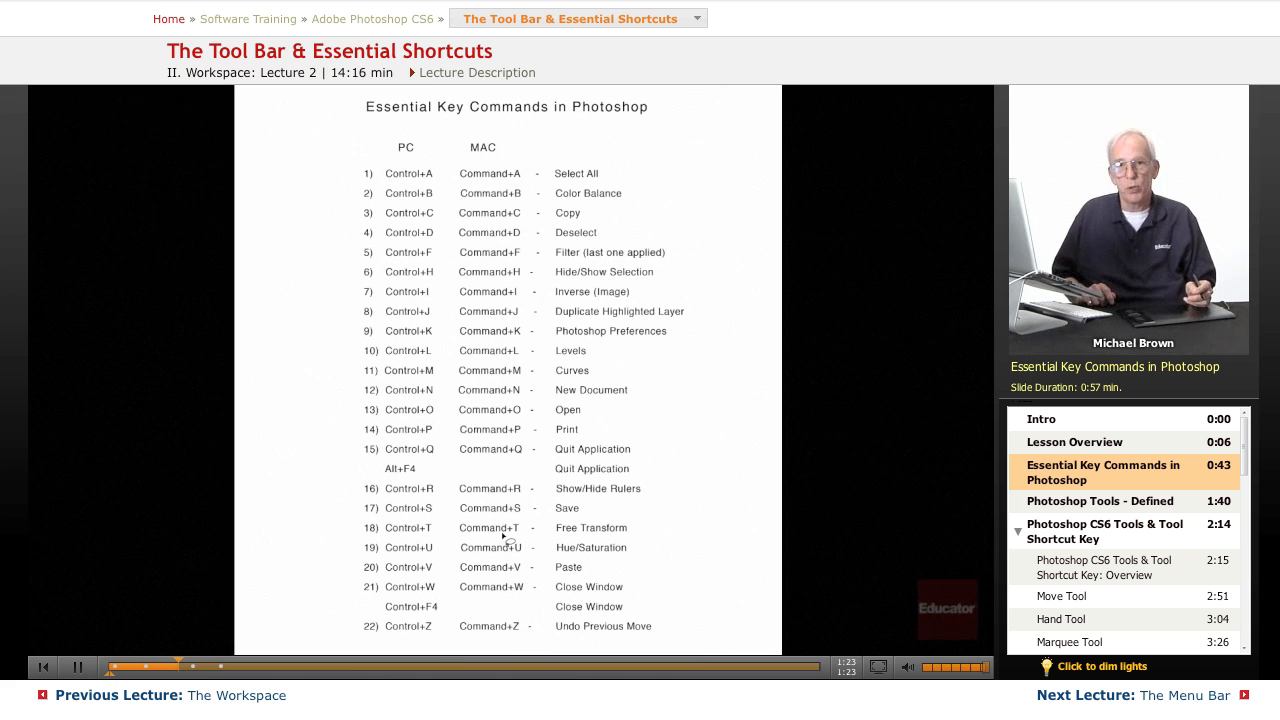
mouse_move(207, 255)
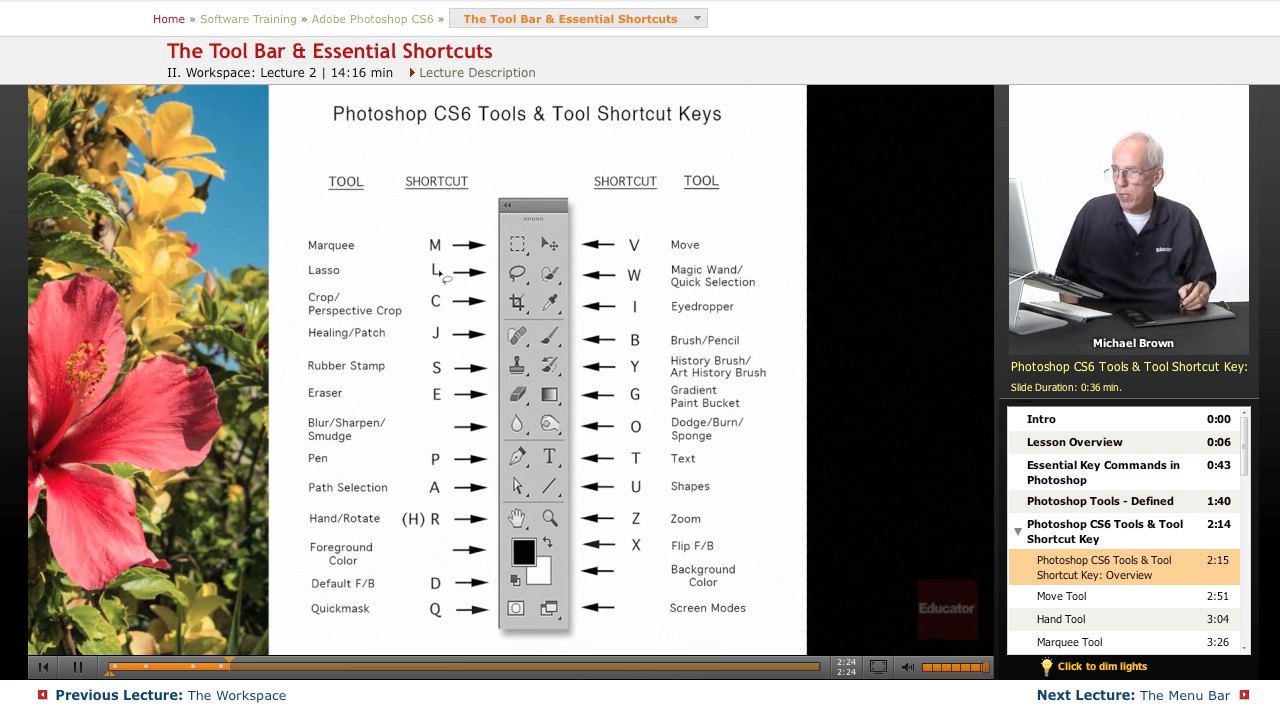
mouse_move(810, 543)
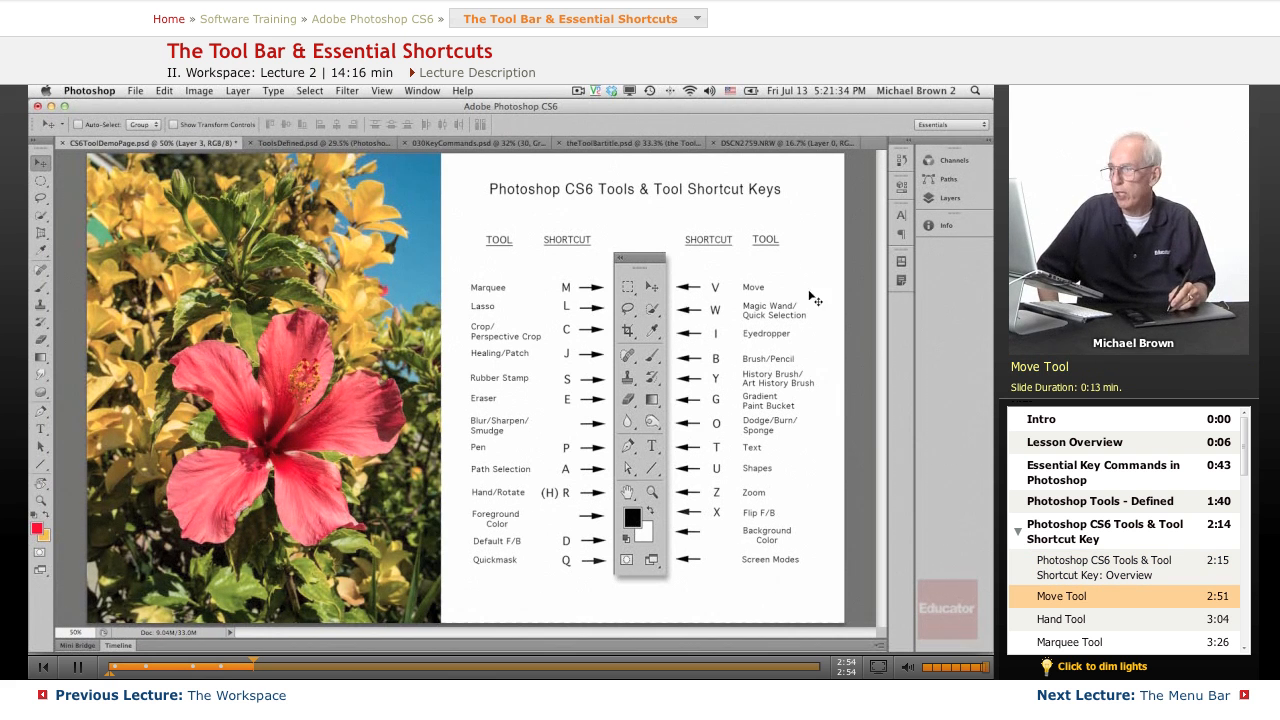
Show the Layers panel listing Layer 1 and Layer 3 of the hibiscus document.
left_click(948, 198)
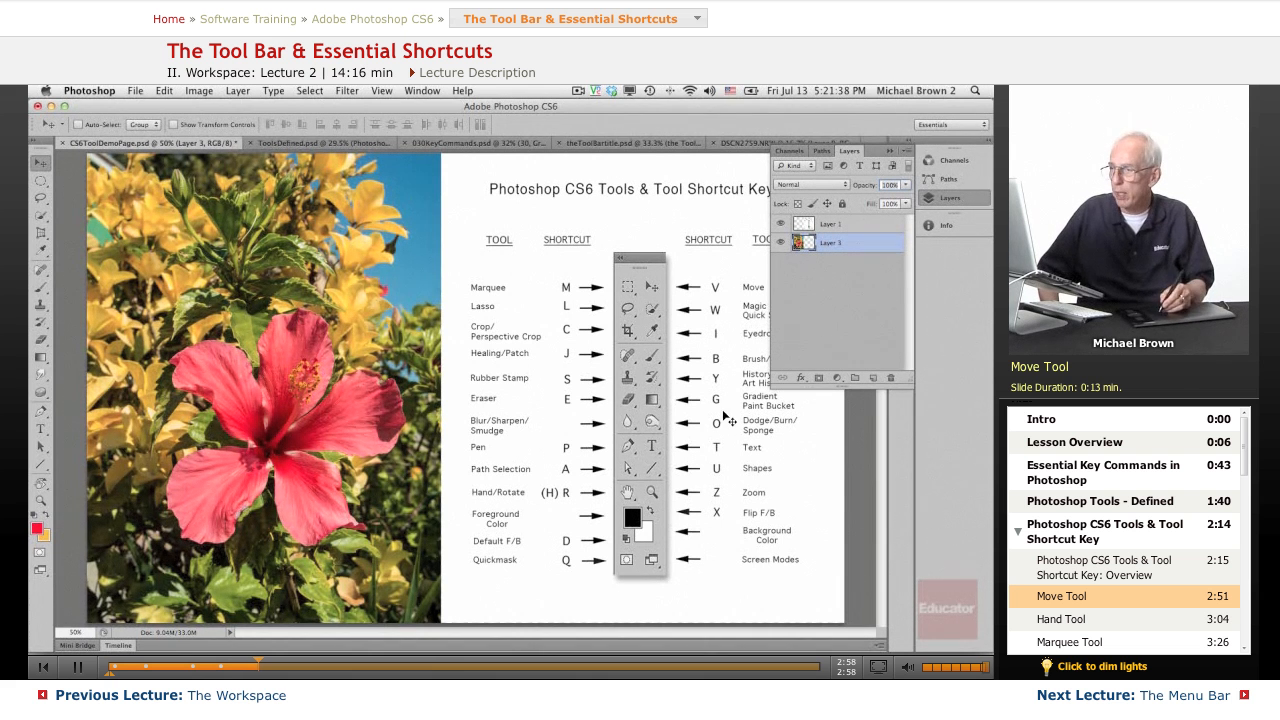
mouse_move(262, 296)
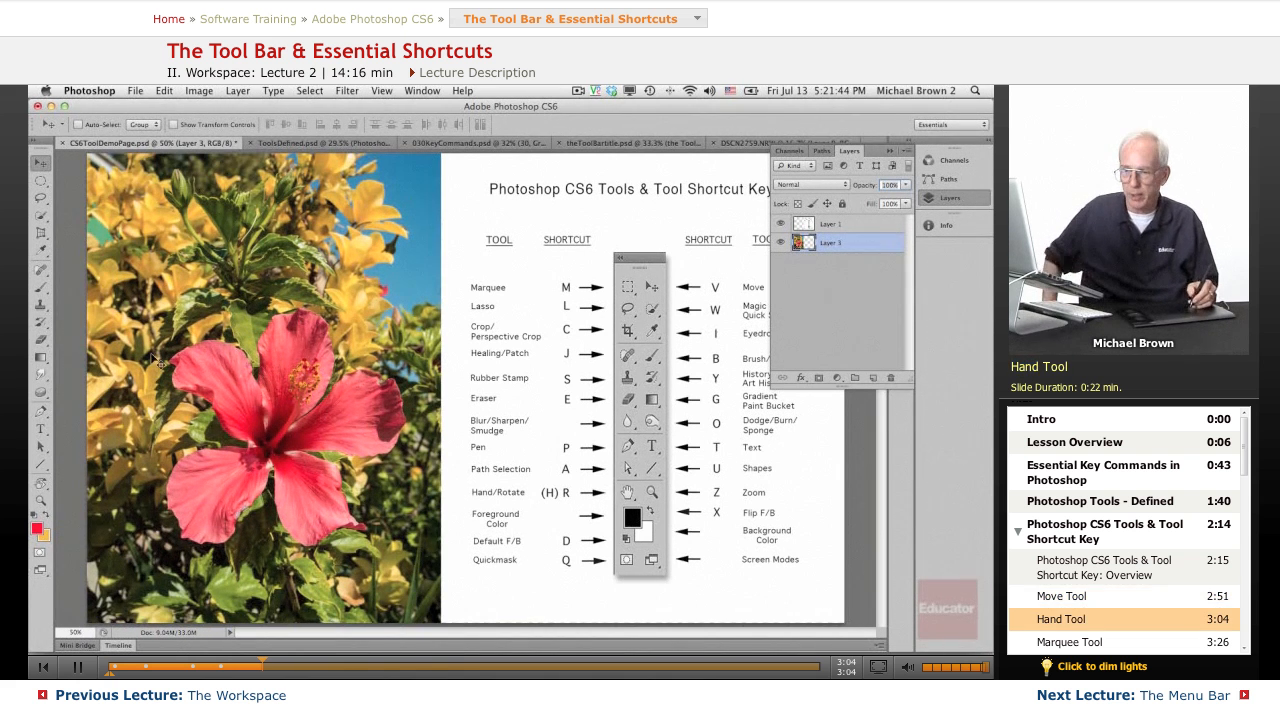
mouse_move(41, 490)
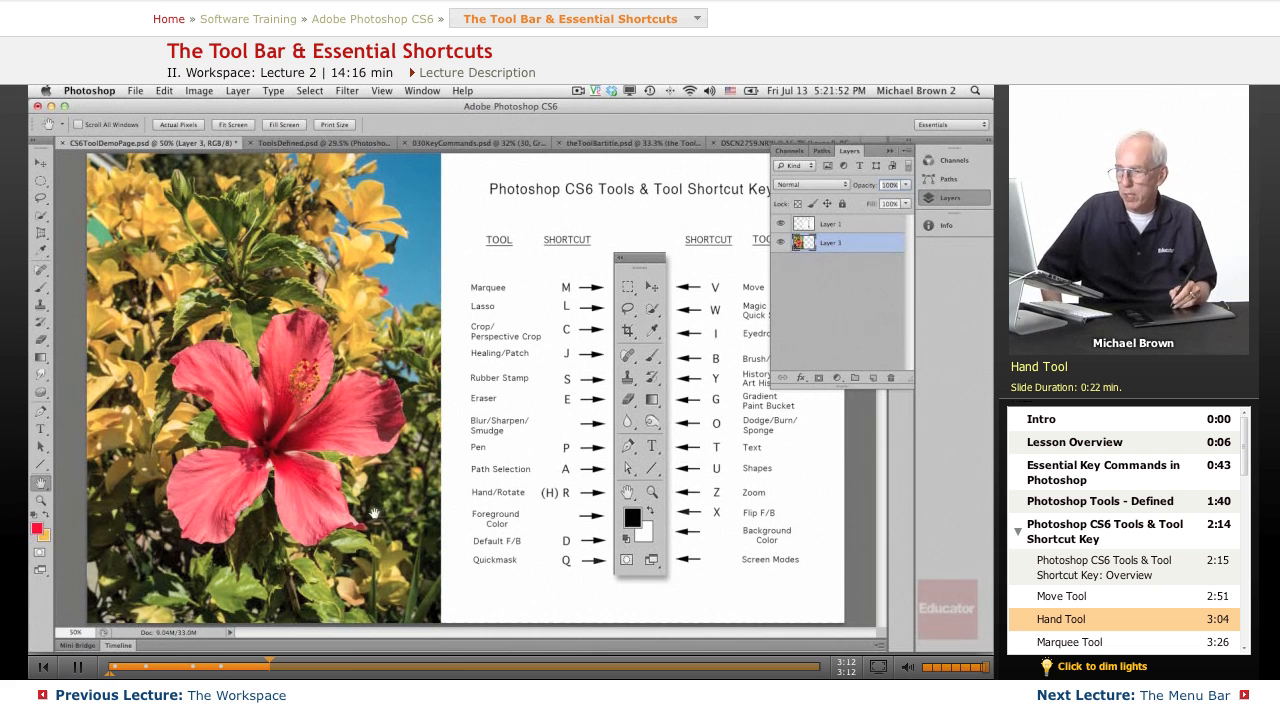
mouse_move(260, 465)
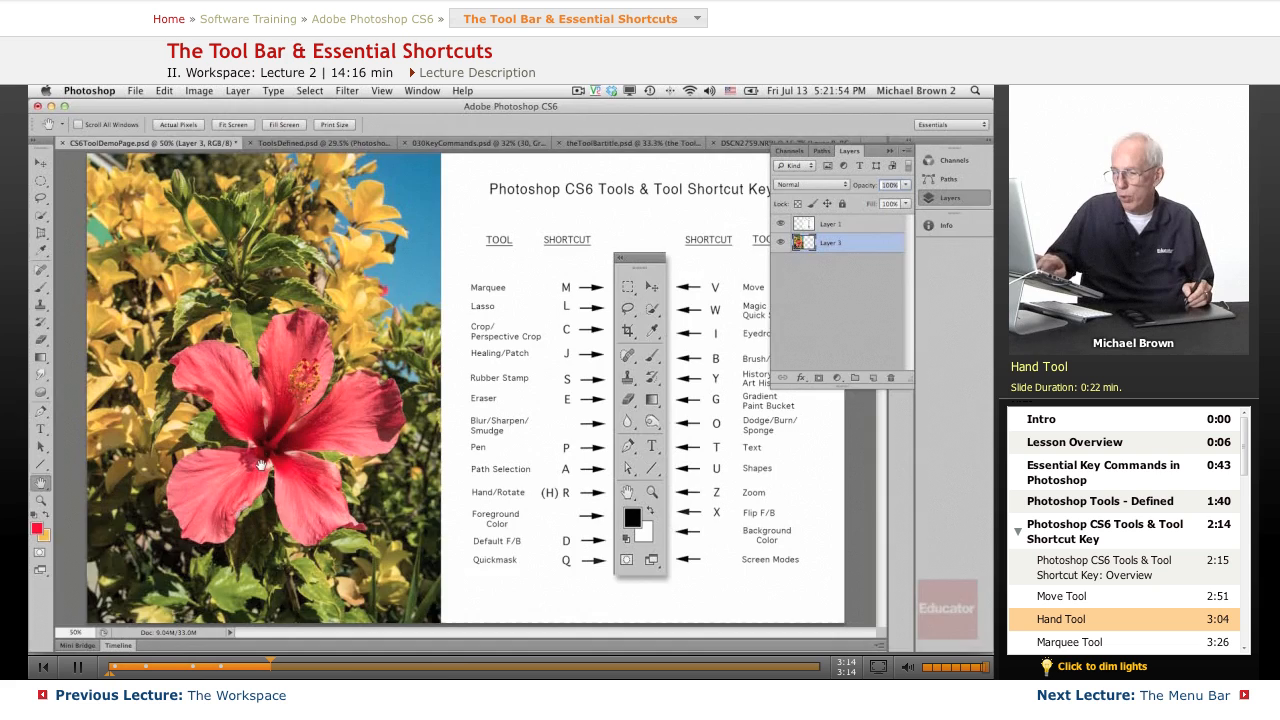